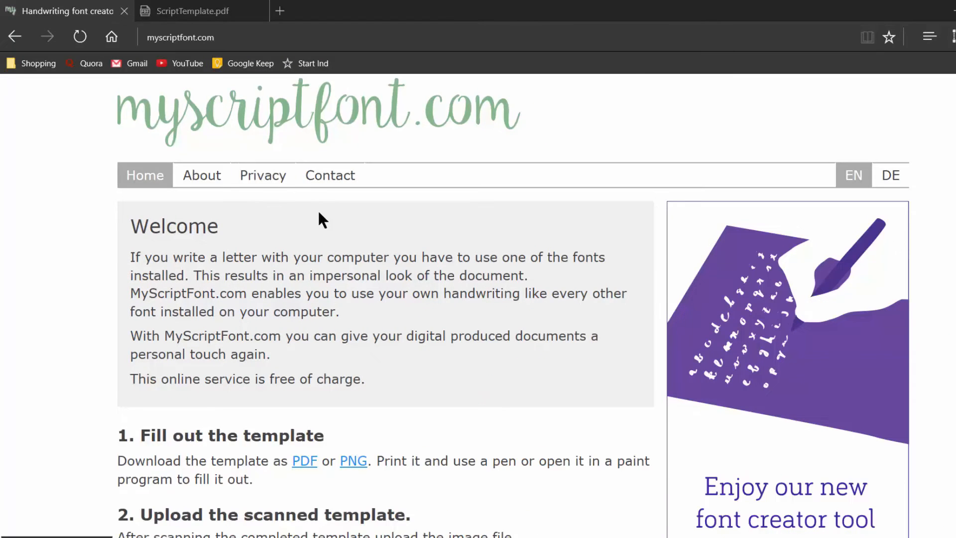
Scroll the homepage down to the template download links and the upload section
{"action": "scroll", "scroll_direction": "down", "scroll_amount": 3}
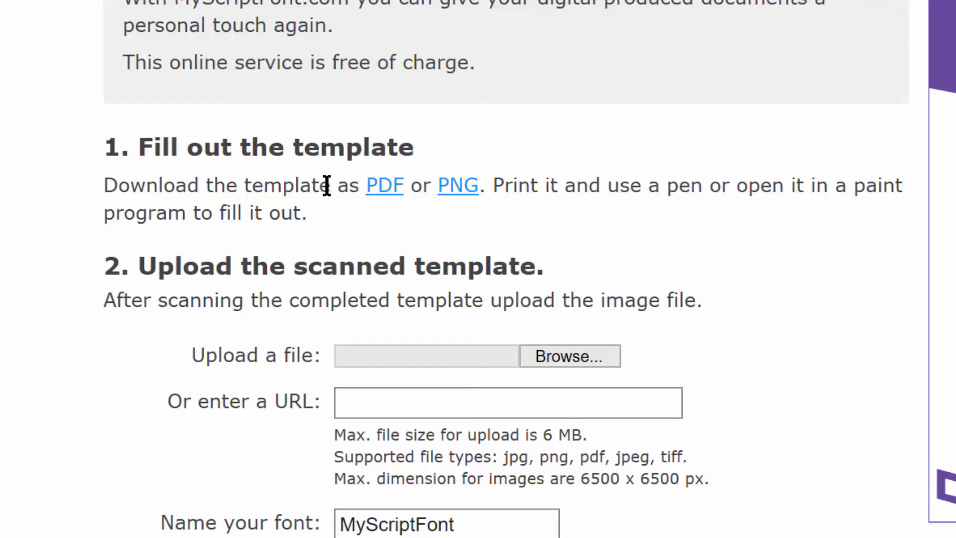
{"action": "mouse_move", "coordinate": [454, 201]}
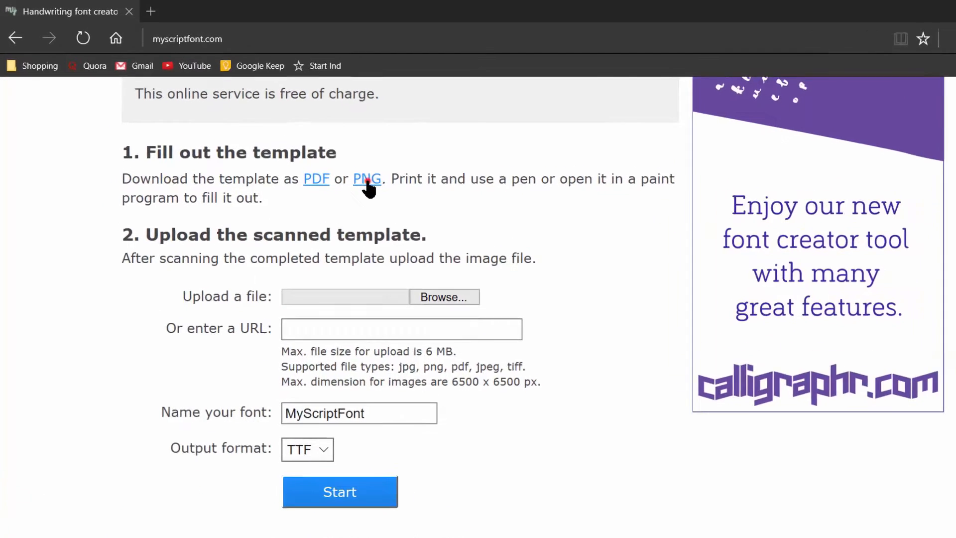
Open ScriptTemplate.png, the PNG handwriting template, in a new tab
{"action": "left_click", "coordinate": [151, 11]}
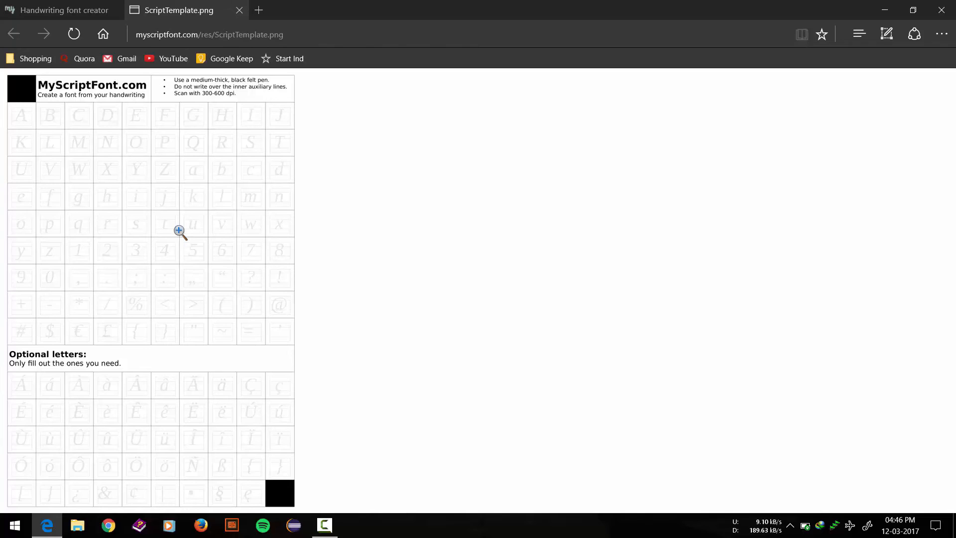
{"action": "mouse_move", "coordinate": [240, 13]}
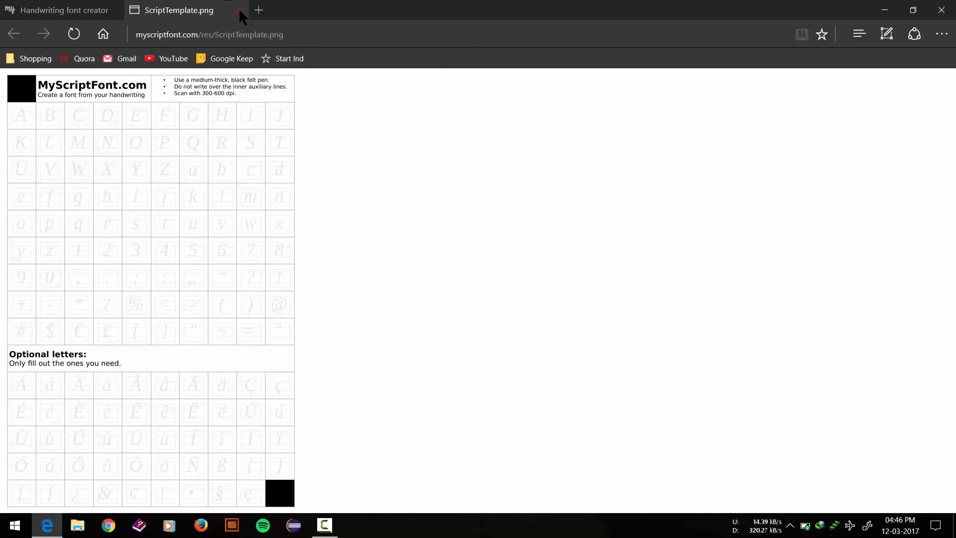
Close the PNG template tab and select the 'Name your font' field on the upload form
{"action": "left_click", "coordinate": [238, 11]}
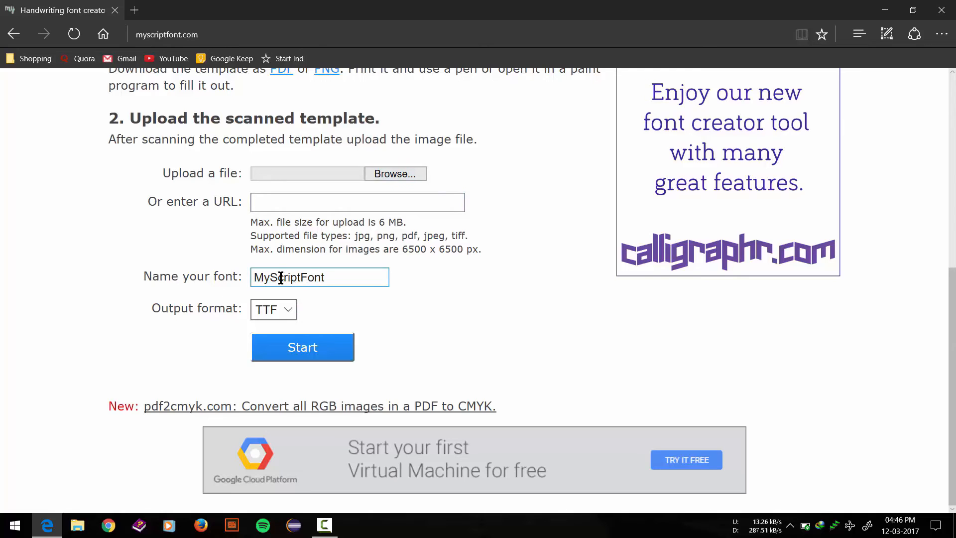
{"action": "left_click", "coordinate": [319, 277]}
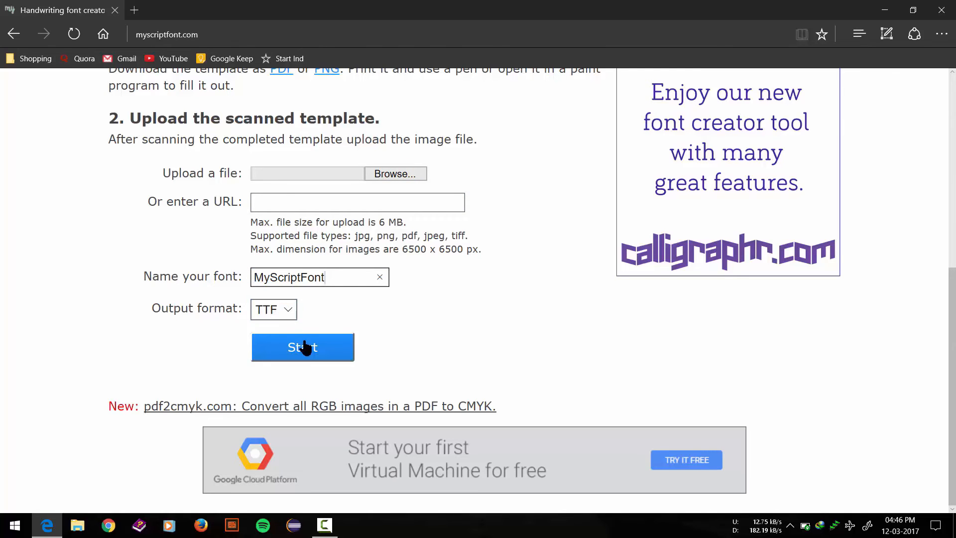
{"action": "mouse_move", "coordinate": [509, 291]}
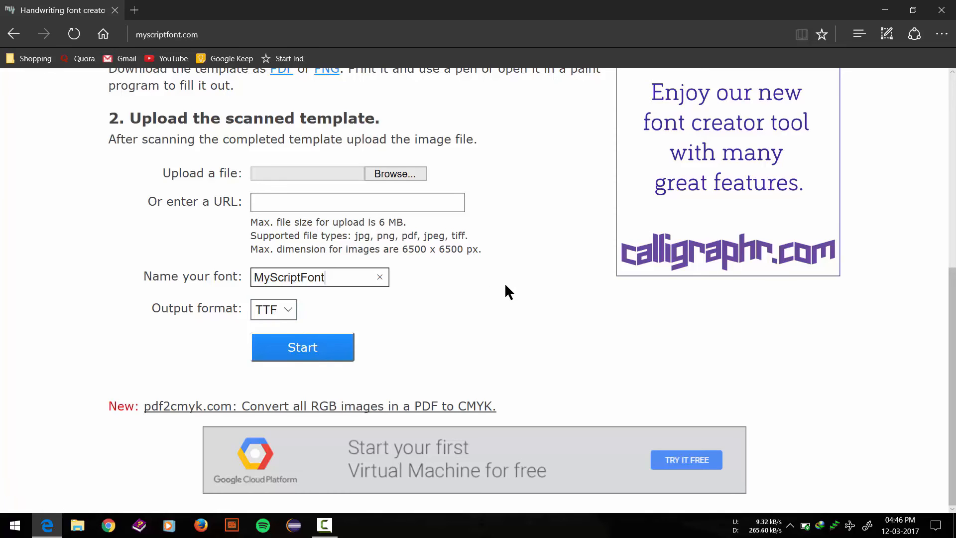